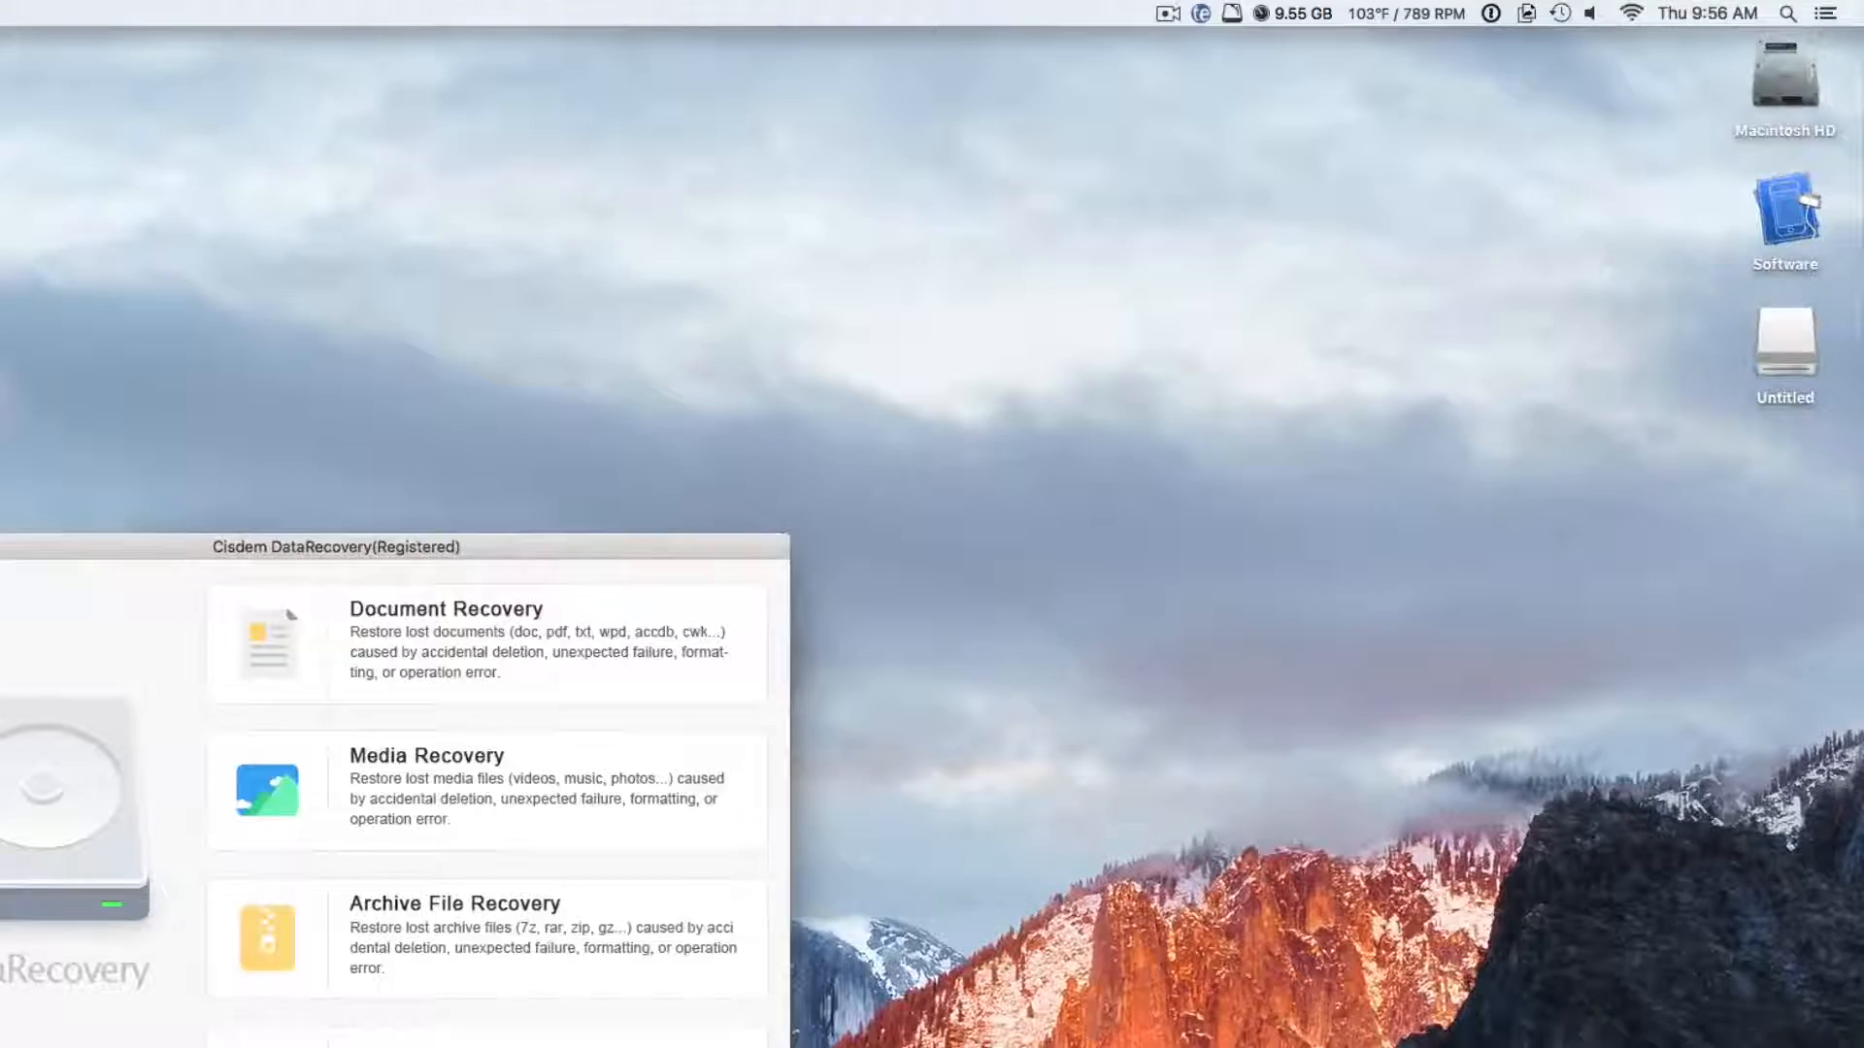
Choose Media Recovery to bring up the disk list with rdisk1 and rdisk2.
double_click(1784, 335)
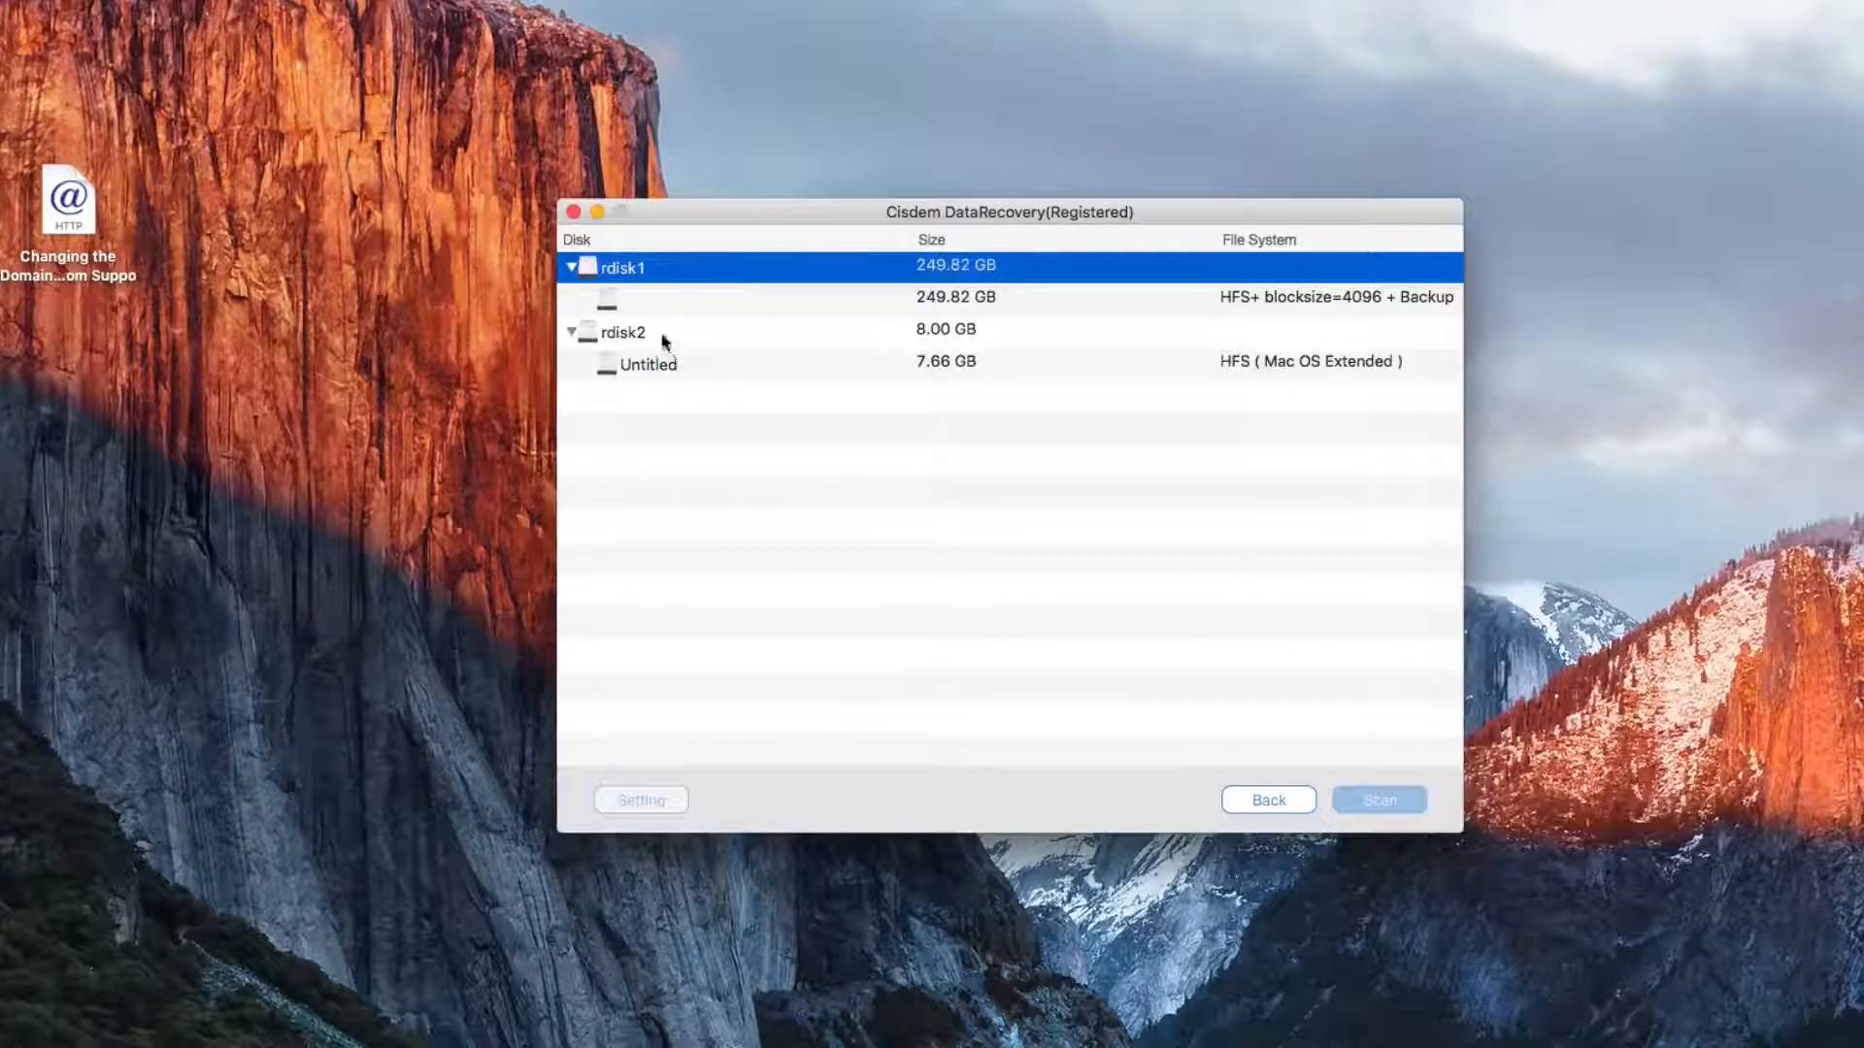
Scan the Untitled volume under rdisk2 and select the resulting Photo category.
click(647, 364)
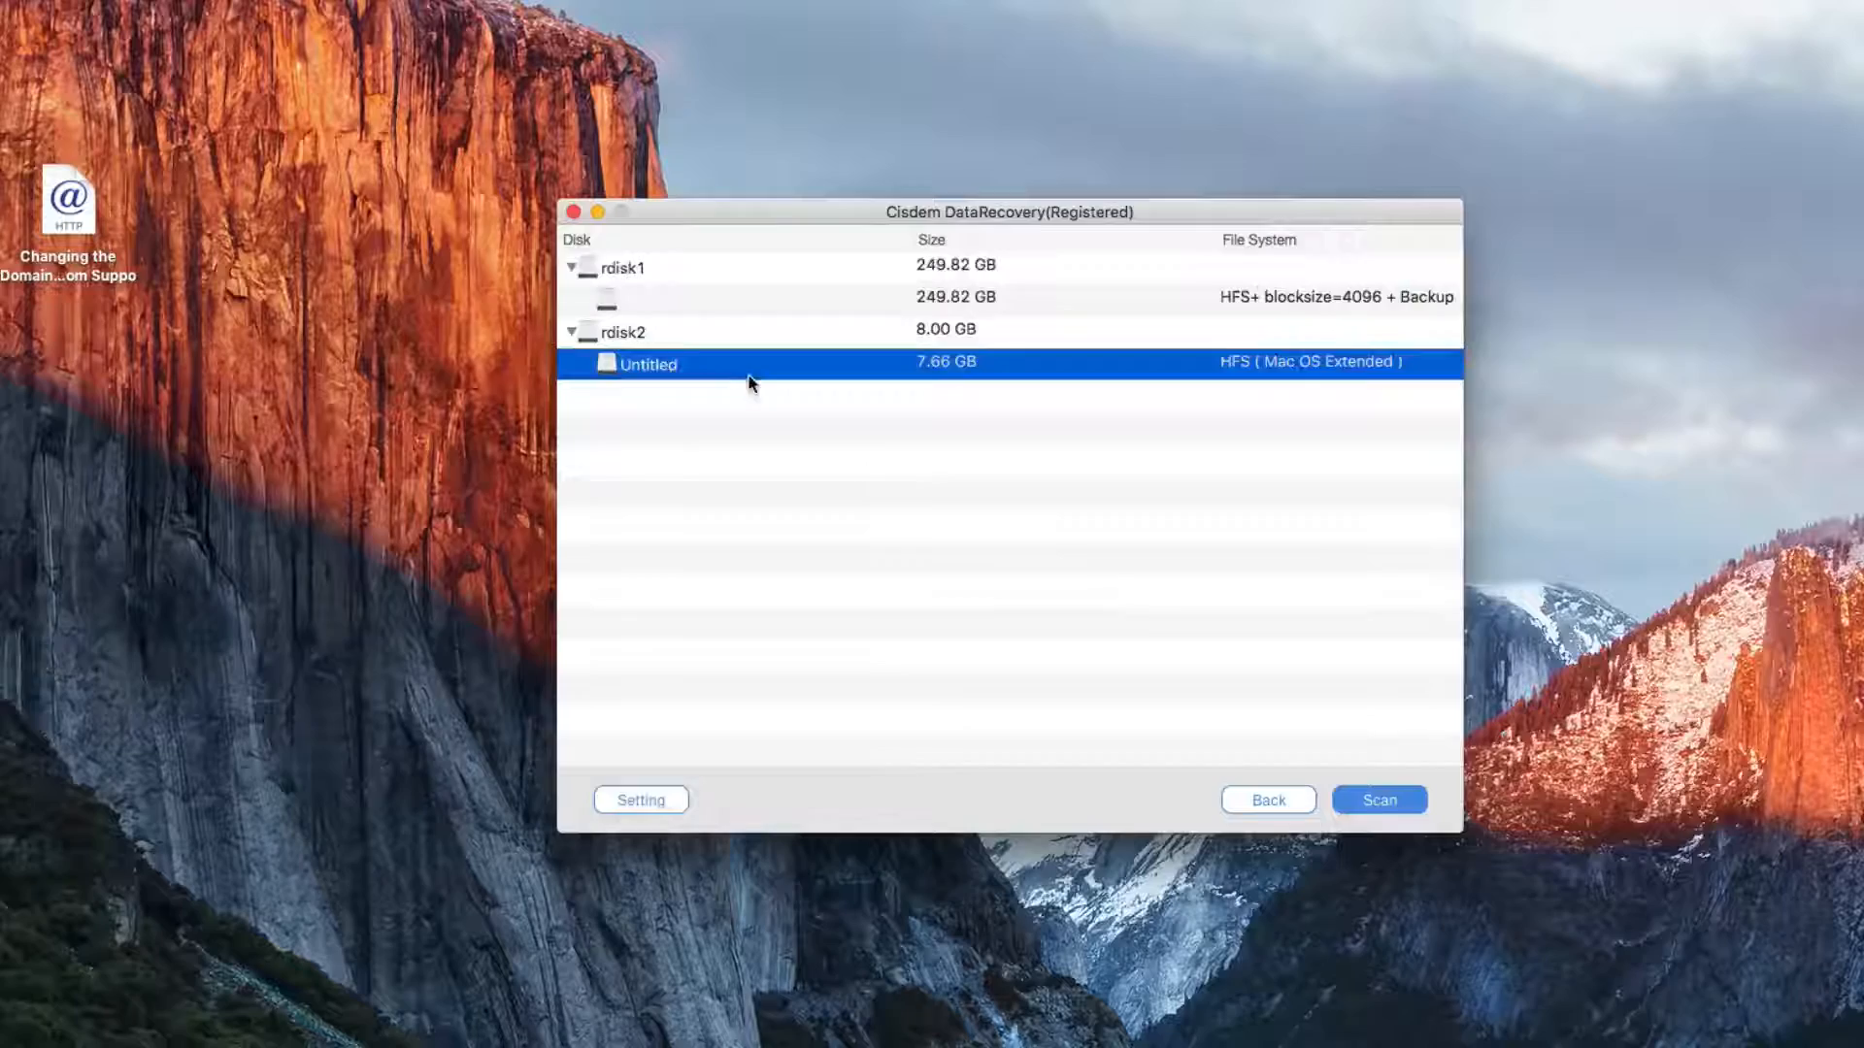
click(1377, 799)
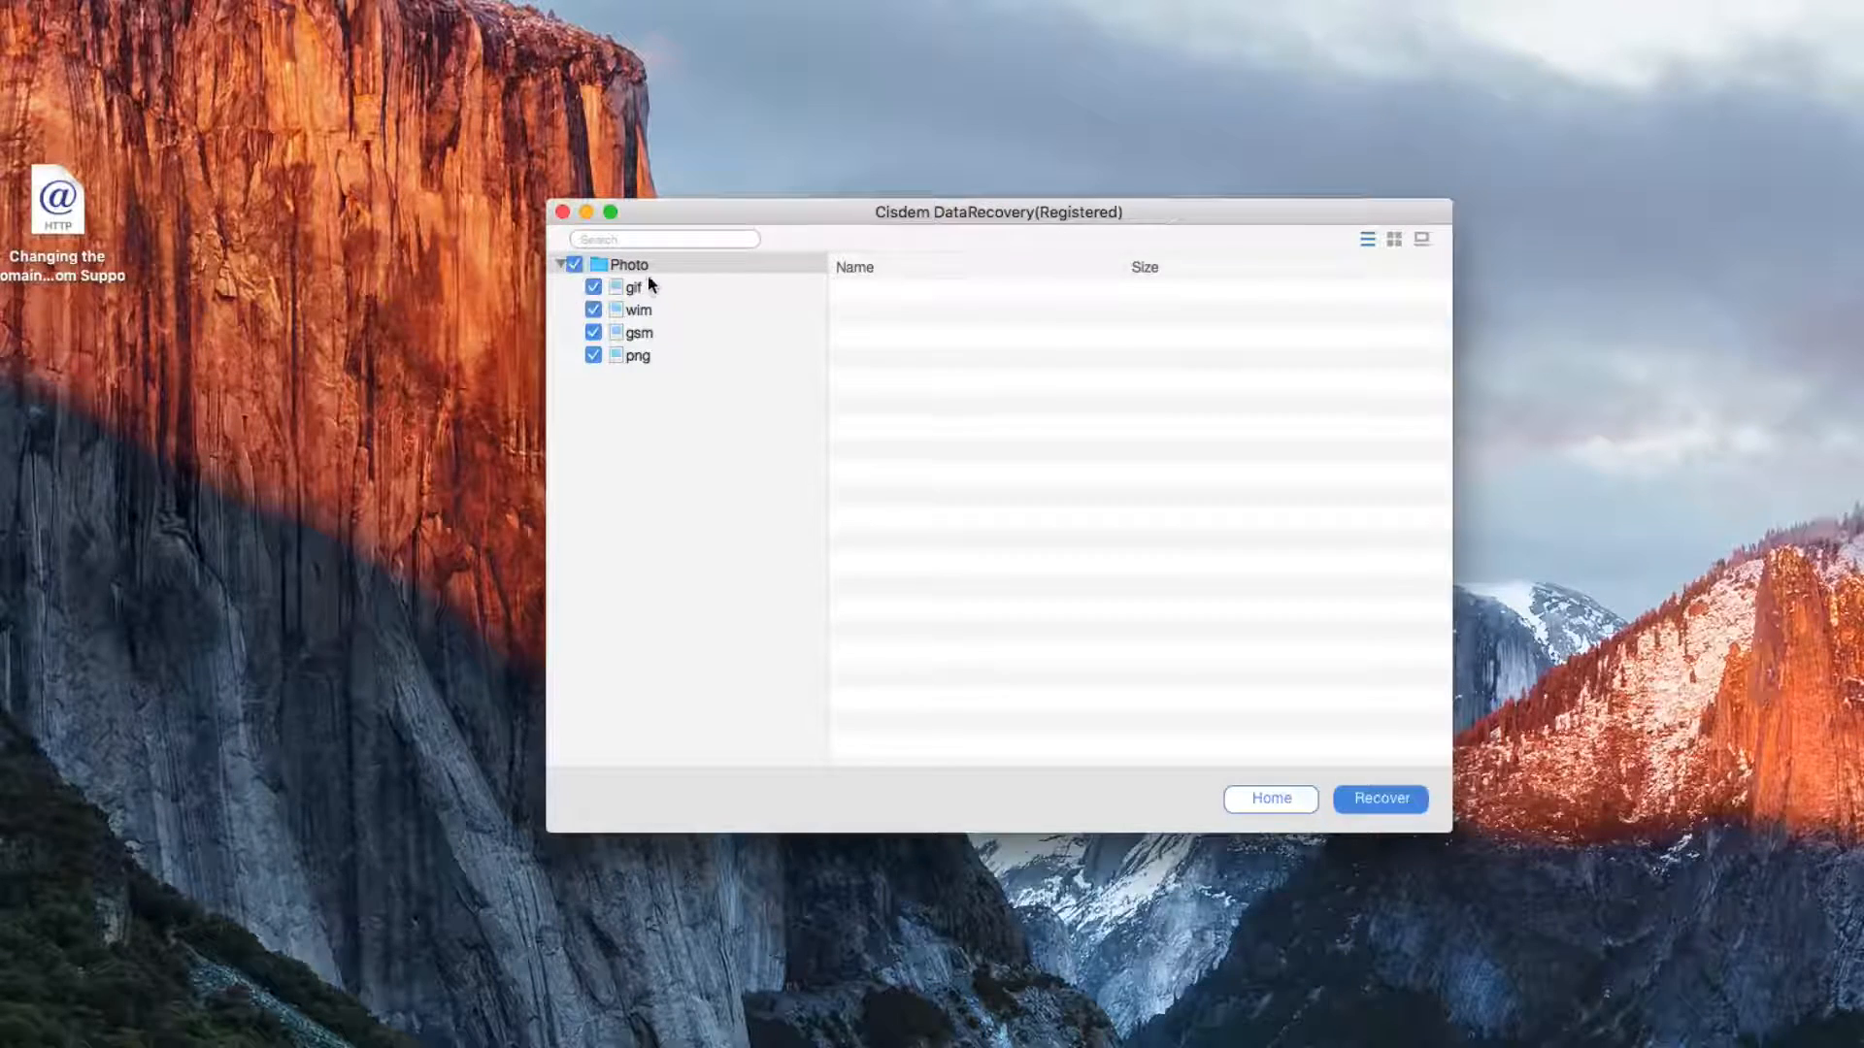
click(628, 264)
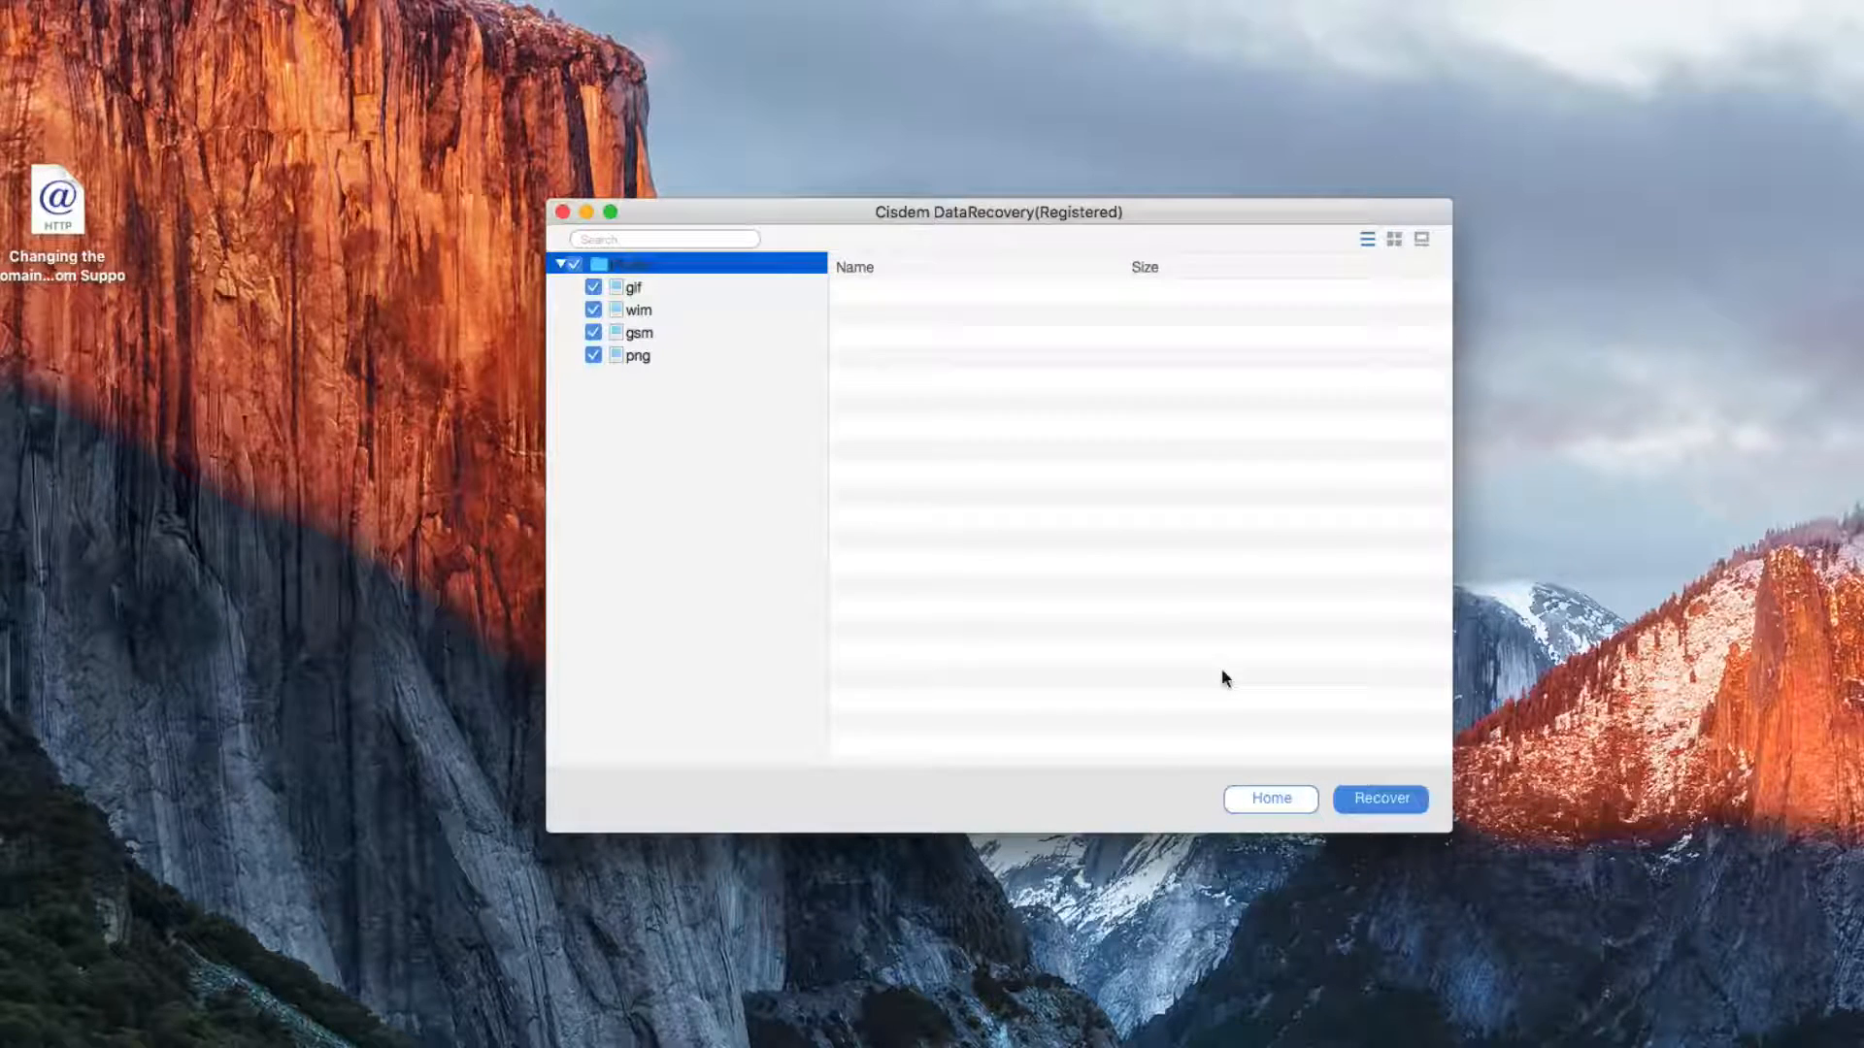
Recover the checked photos to a Desktop Photo folder and open its png subfolder.
click(1380, 798)
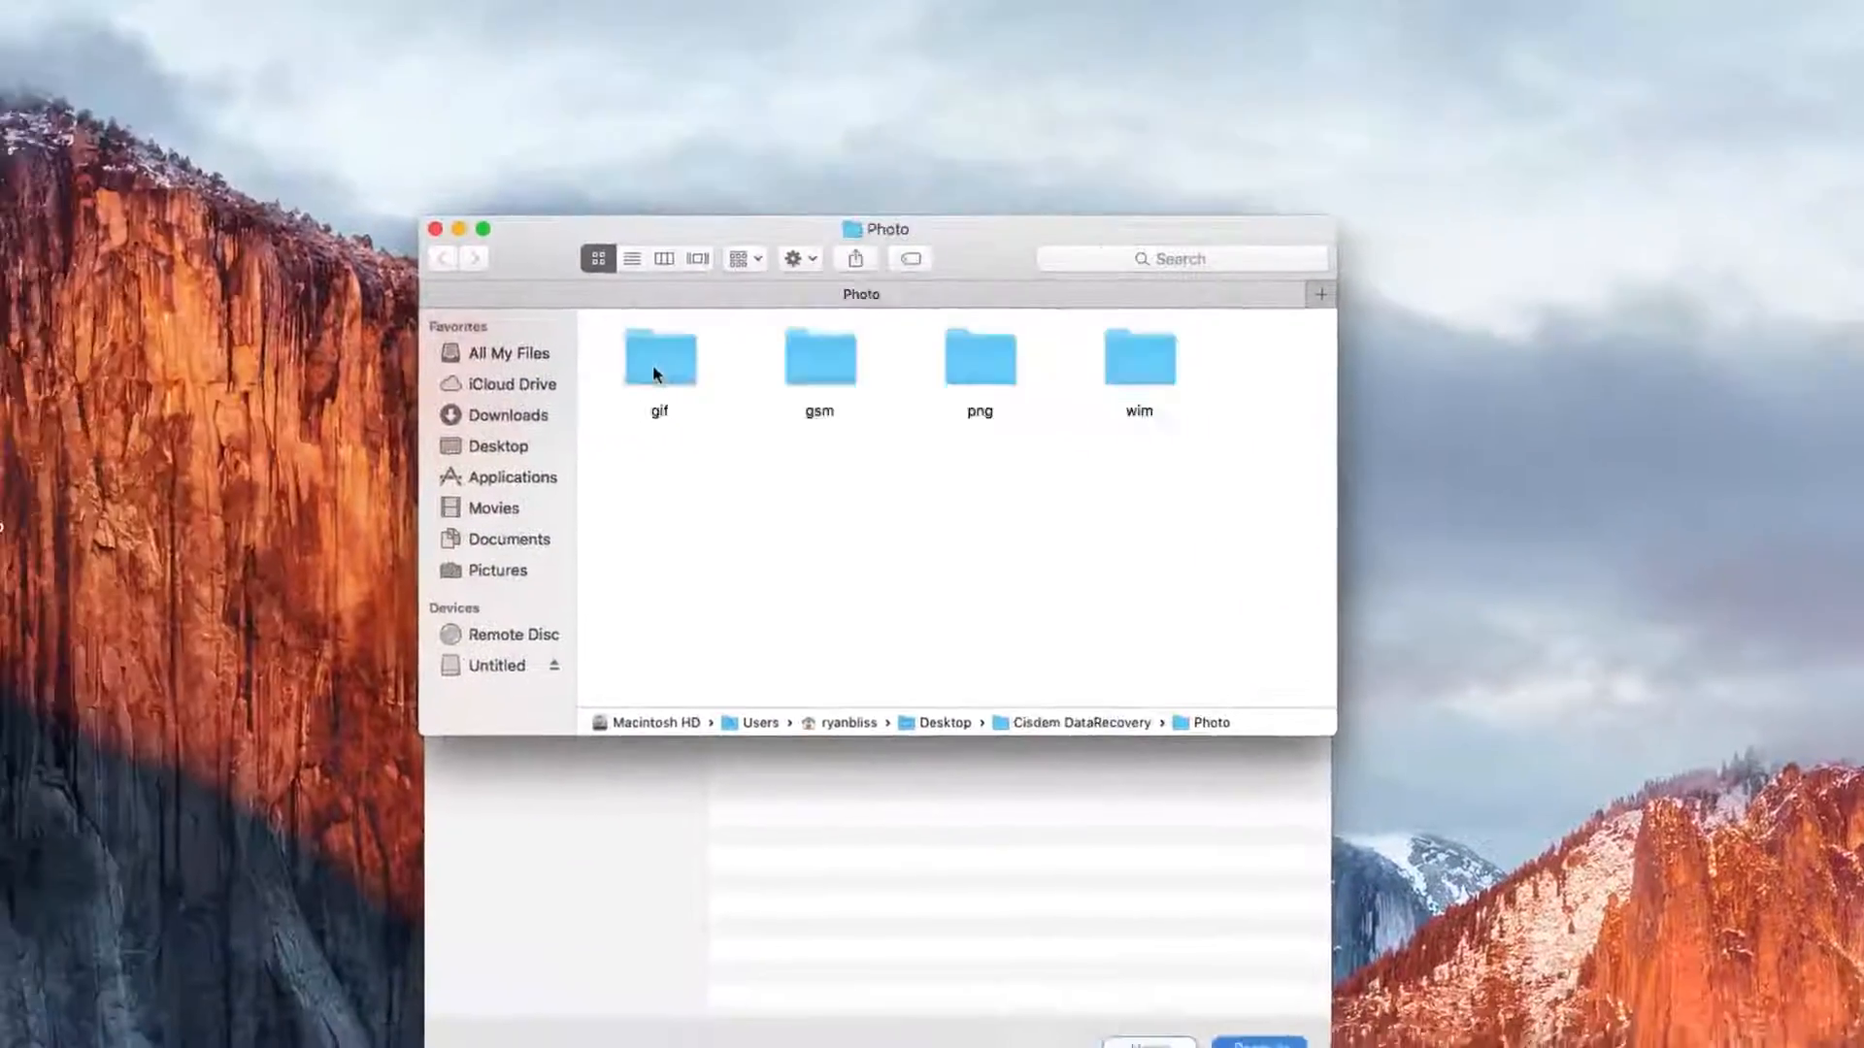
double_click(979, 356)
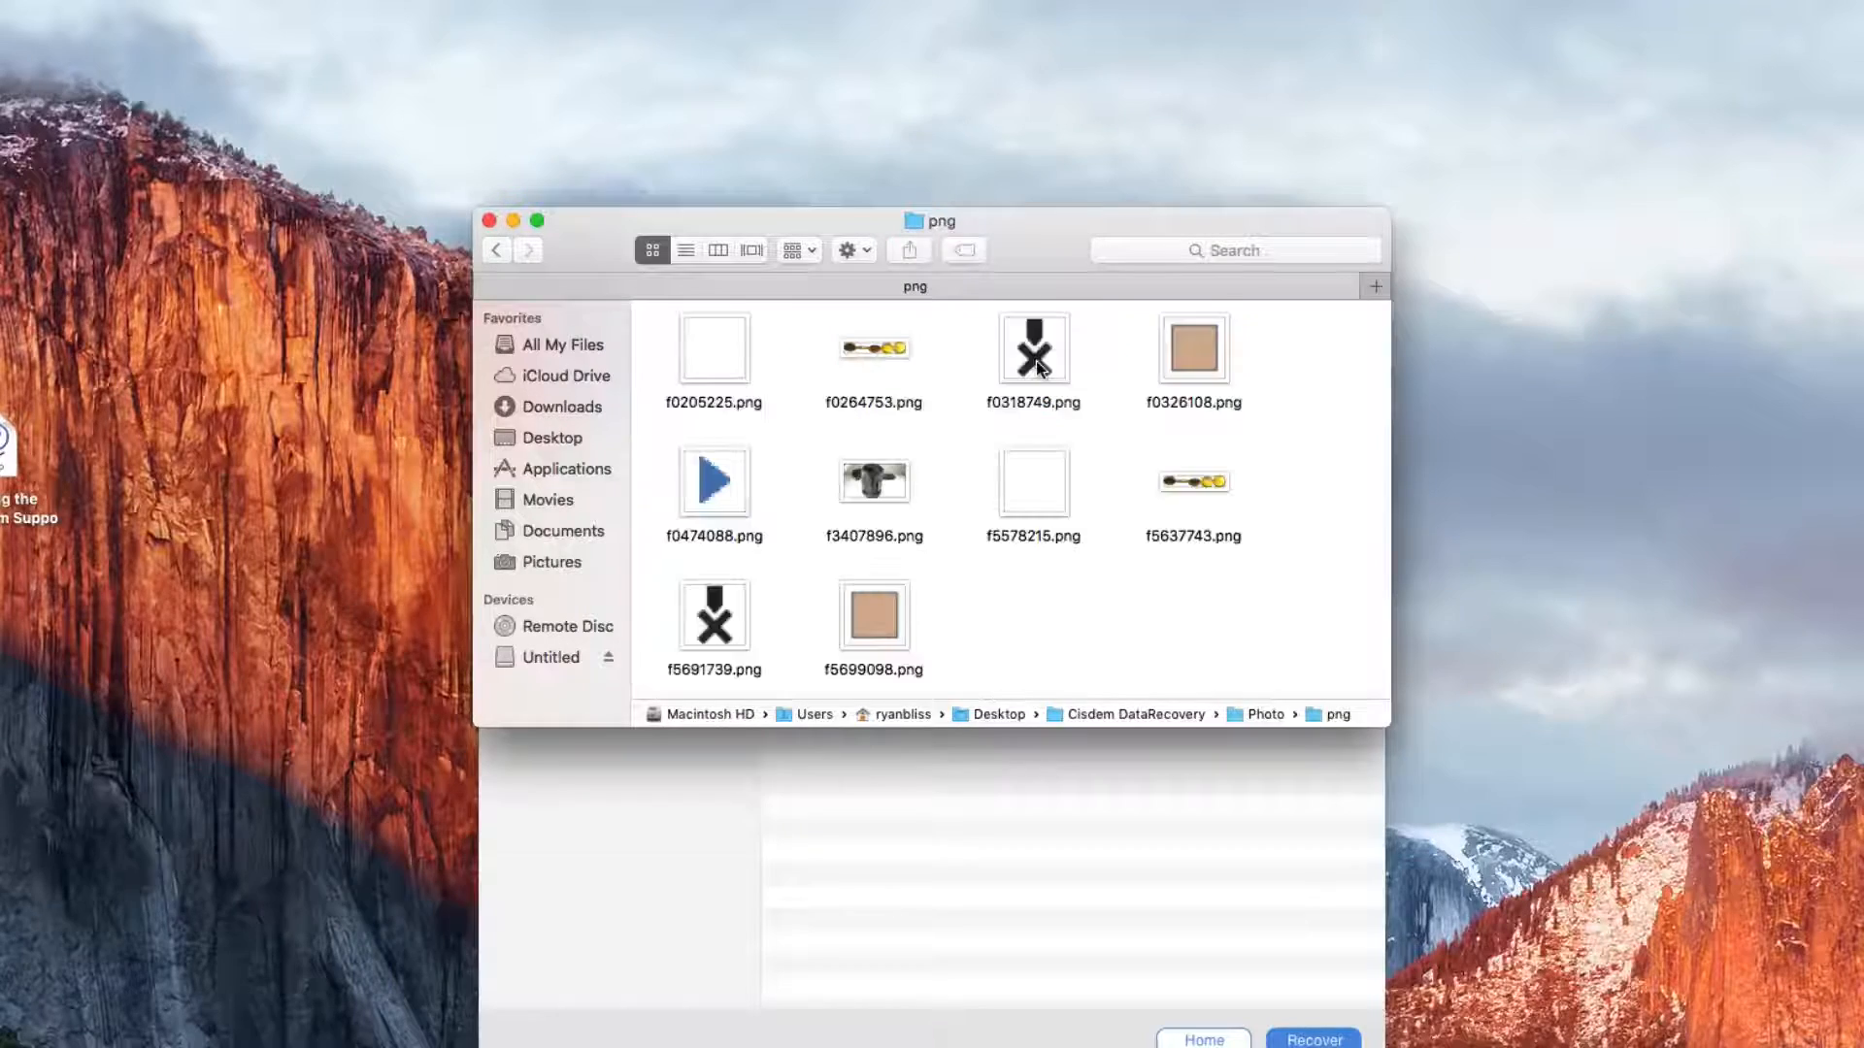